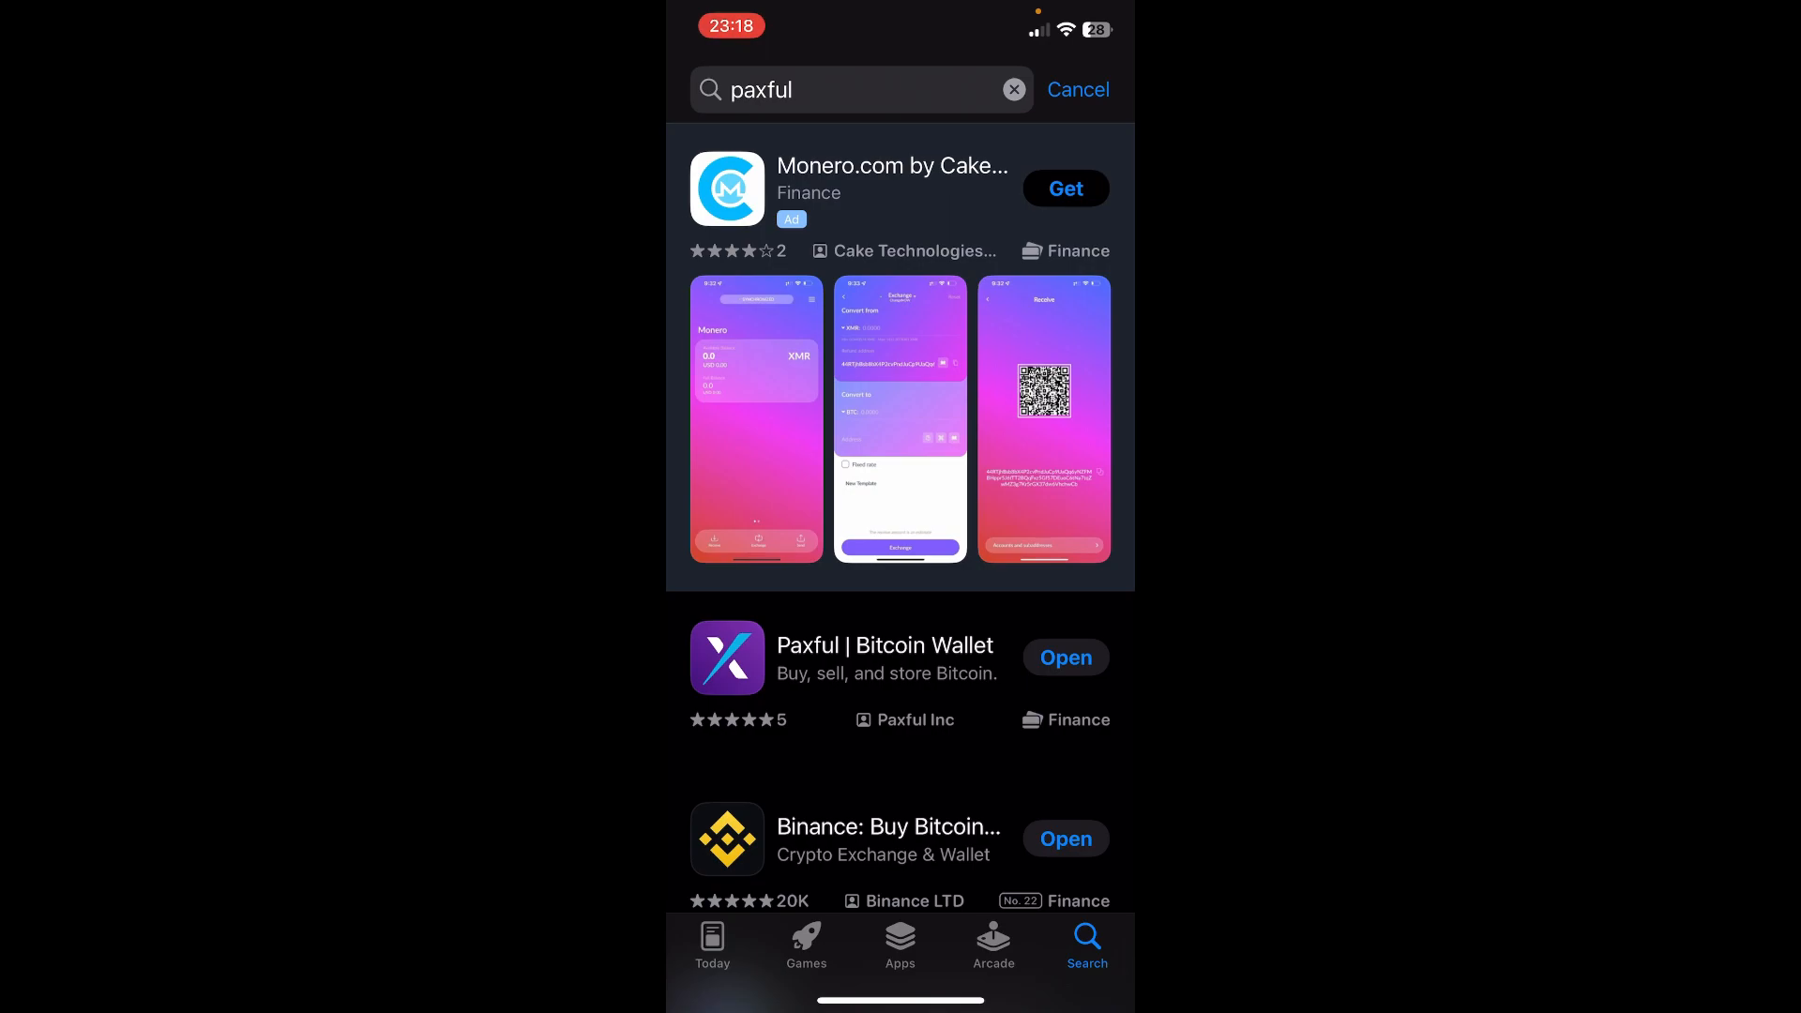
Step: Open the Paxful | Bitcoin Wallet listing from the 'paxful' search results
left_click(884, 659)
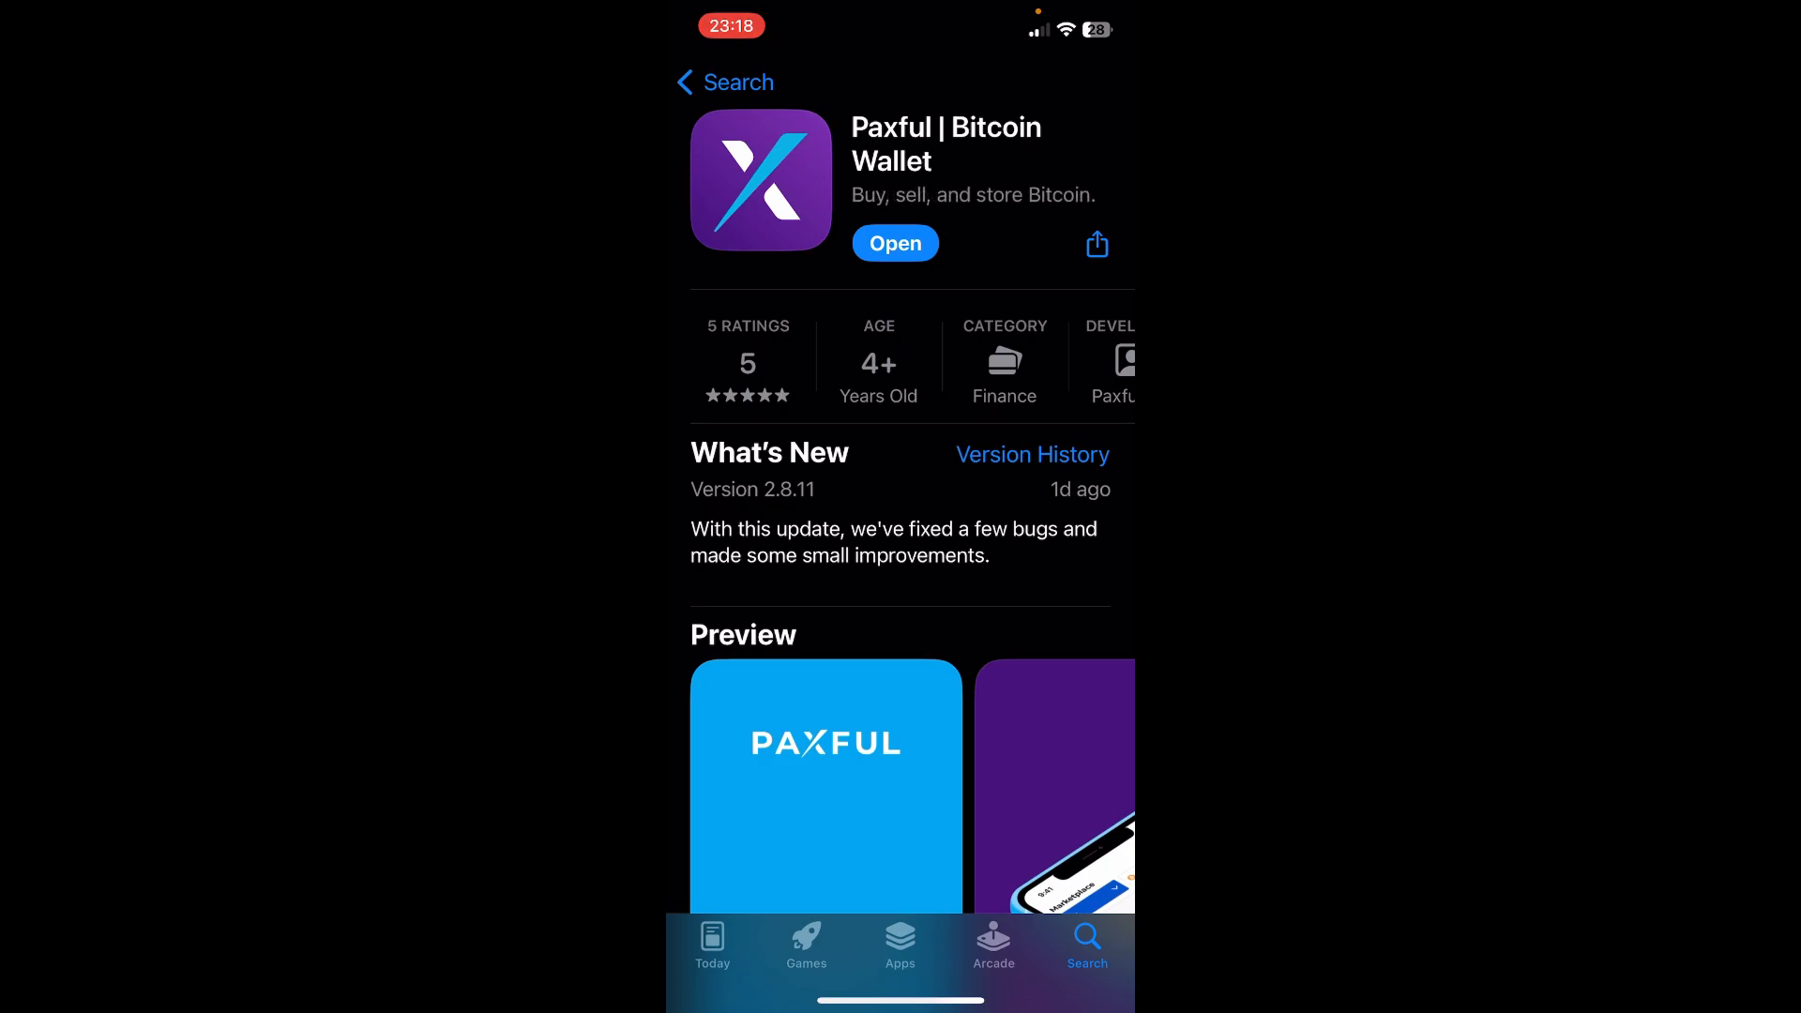
Step: Launch Paxful, skip the onboarding slides, and start creating a new account
left_click(895, 242)
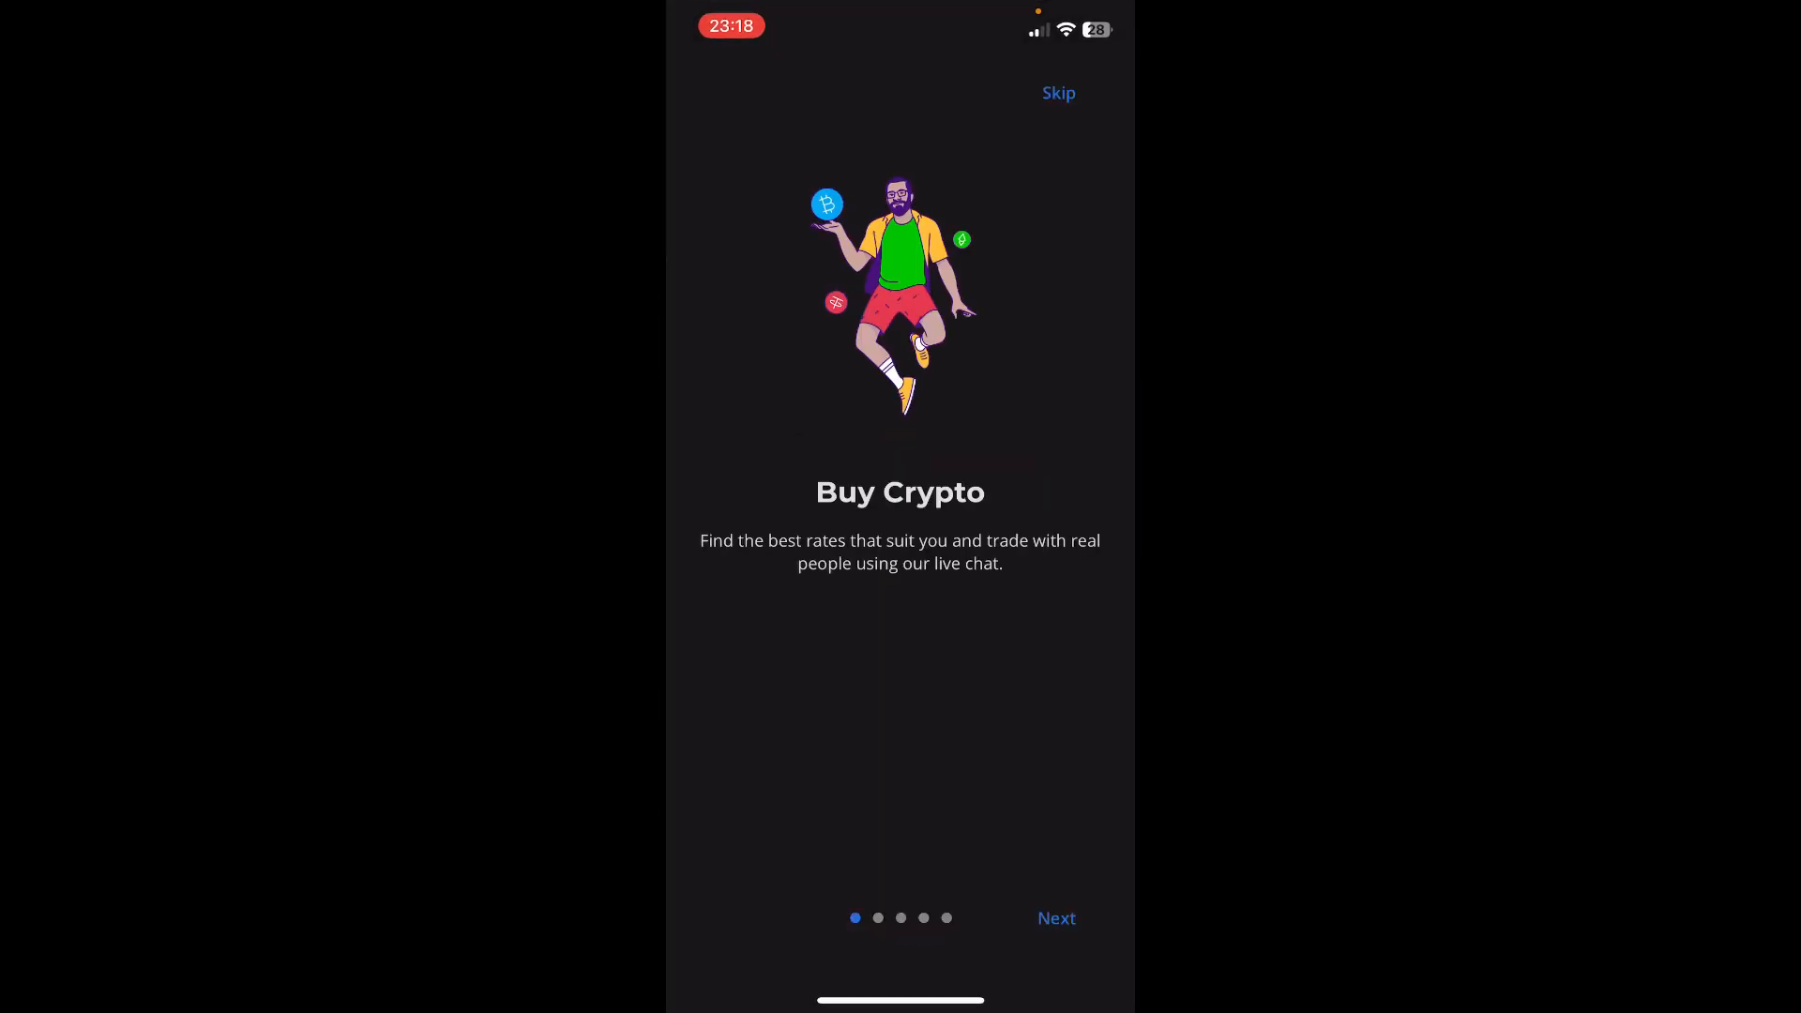
left_click(1057, 93)
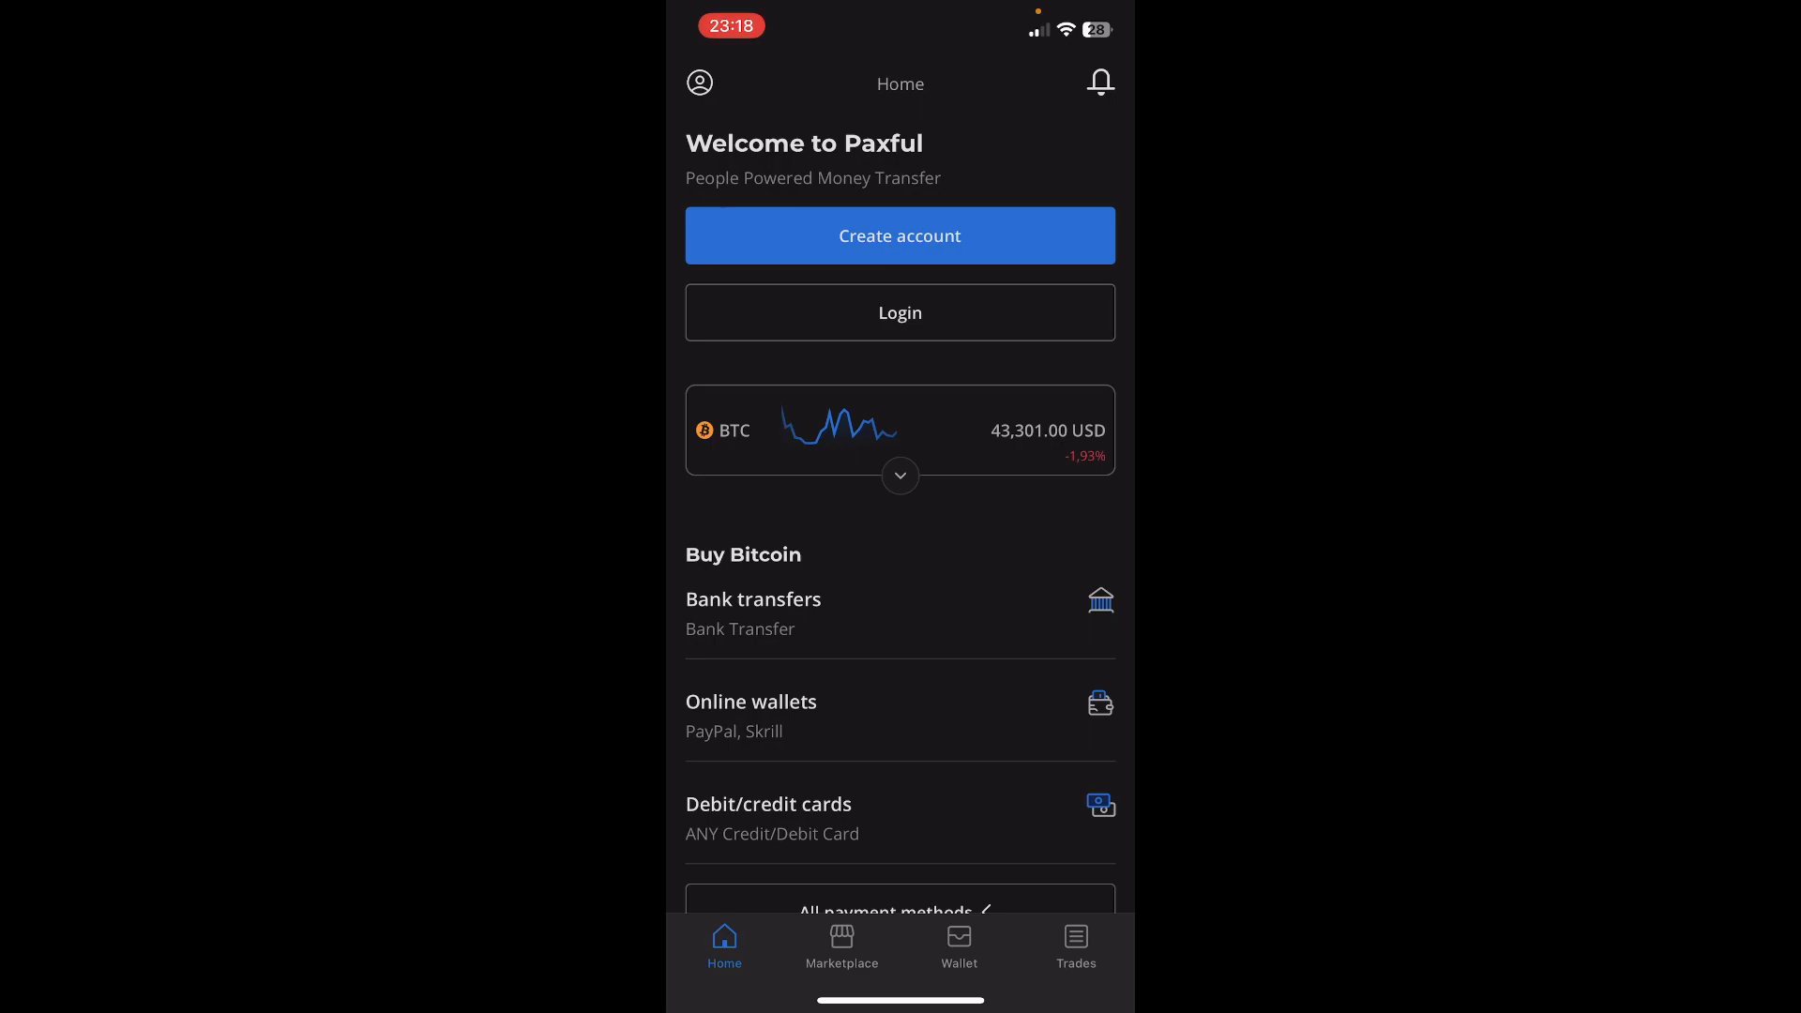
left_click(900, 236)
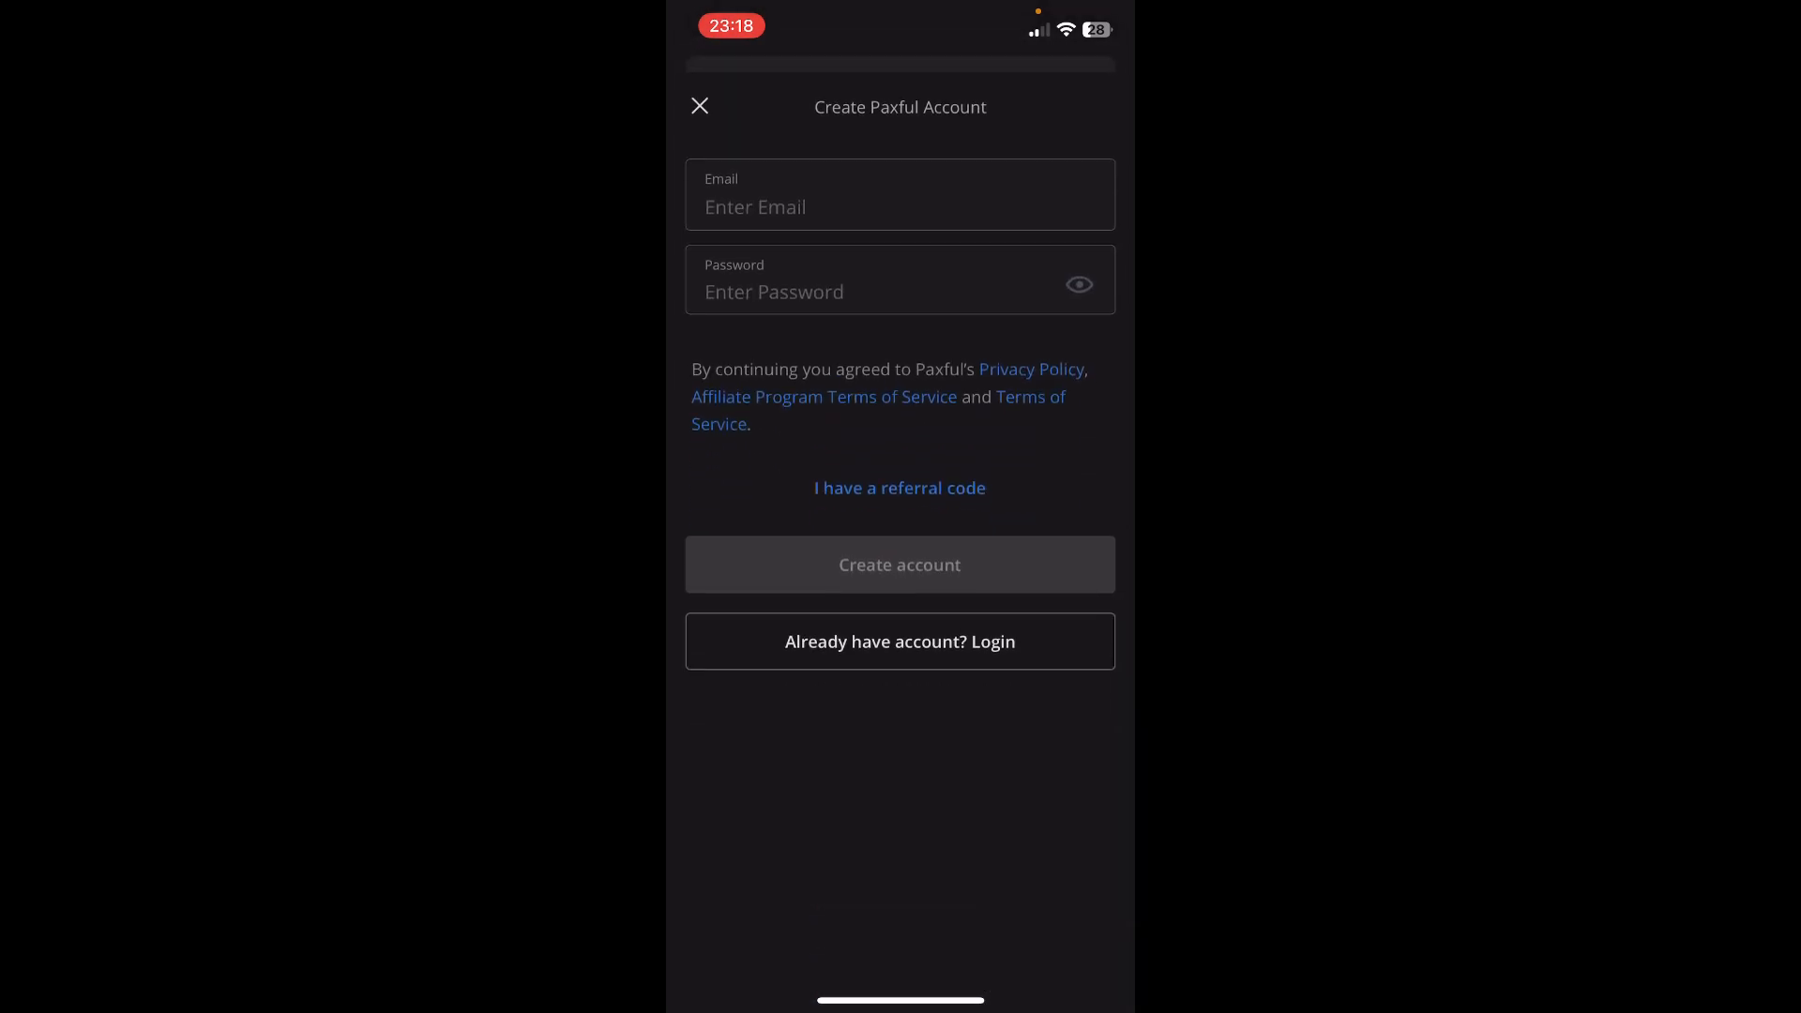